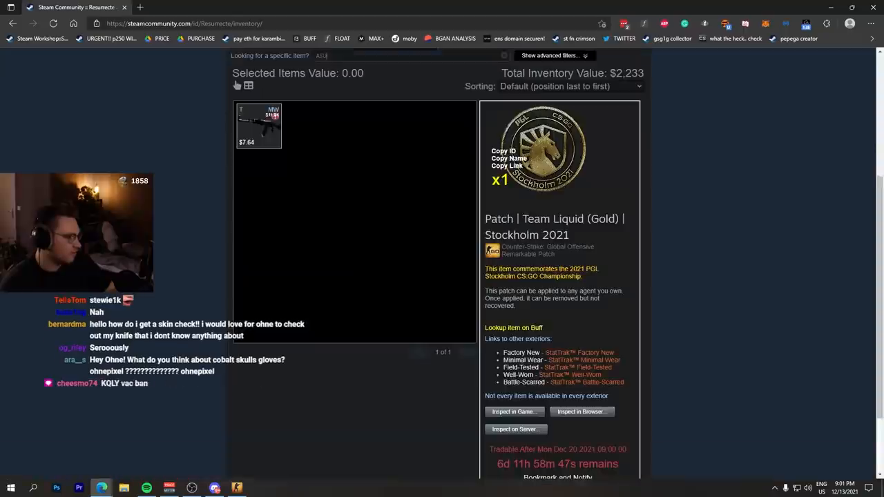
Step: Search the inventory for 'Asiimov' and copy the StatTrak AK-47's inspect link
text(IIMOV)
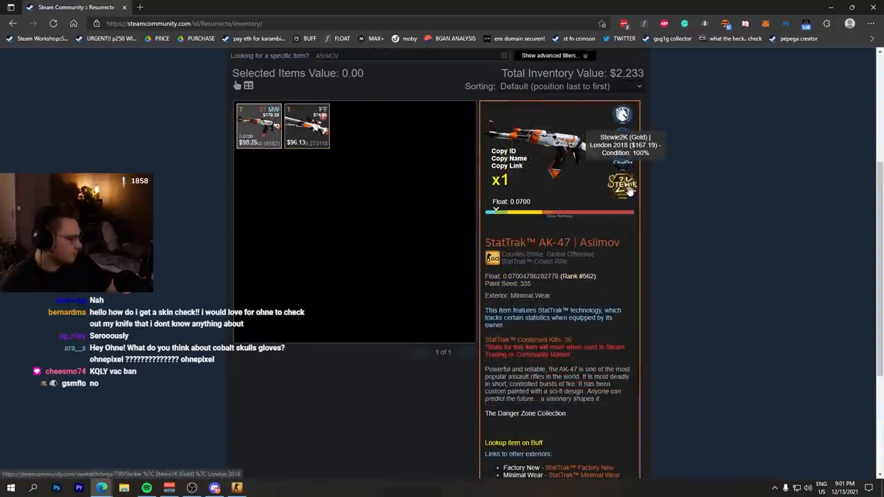
click(532, 159)
text(CSGO.EXCHANG)
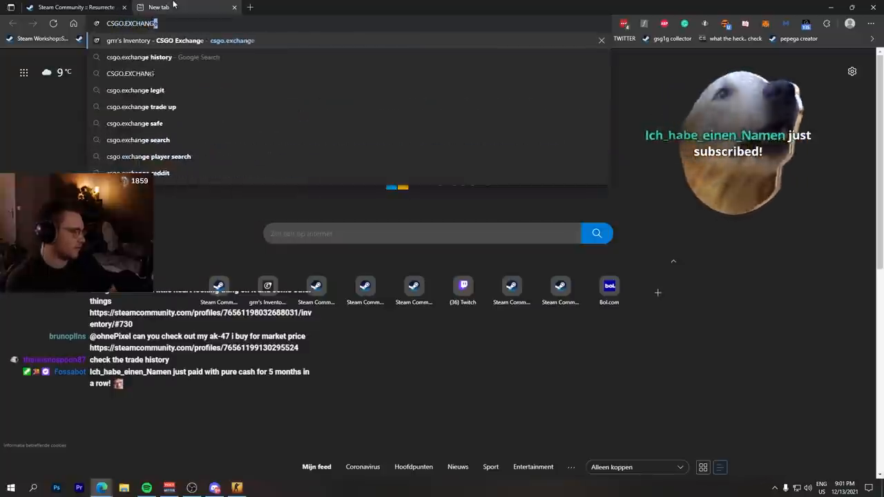
Step: Go to csgo.exchange and paste the Asiimov's inspect link into the float checker
click(155, 40)
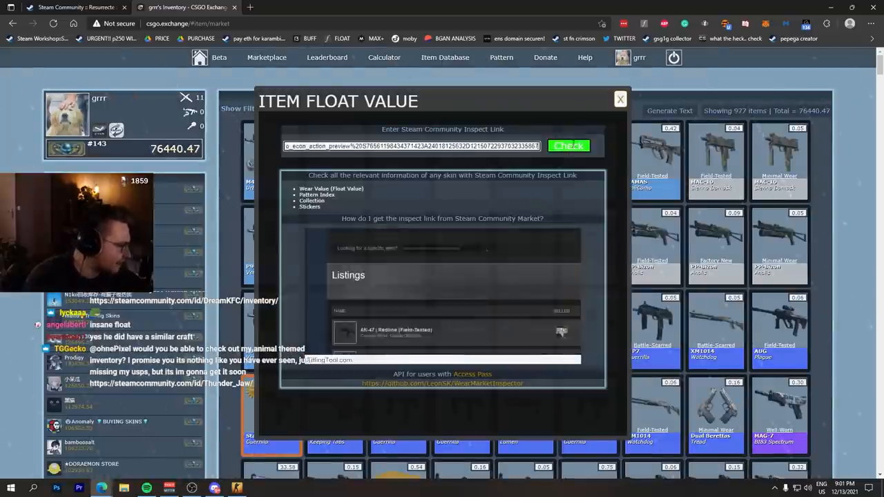
Step: Fetch the Asiimov's float and pattern index, then review its applied stickers
click(569, 147)
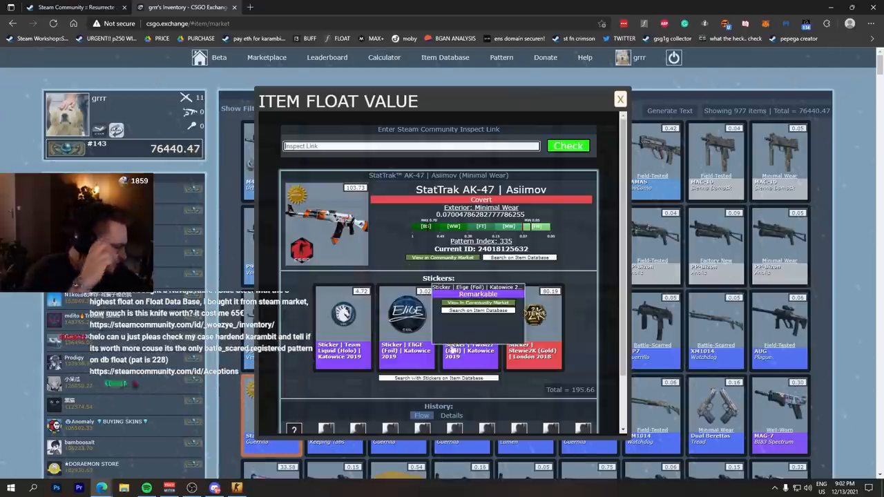
scroll(down, 3)
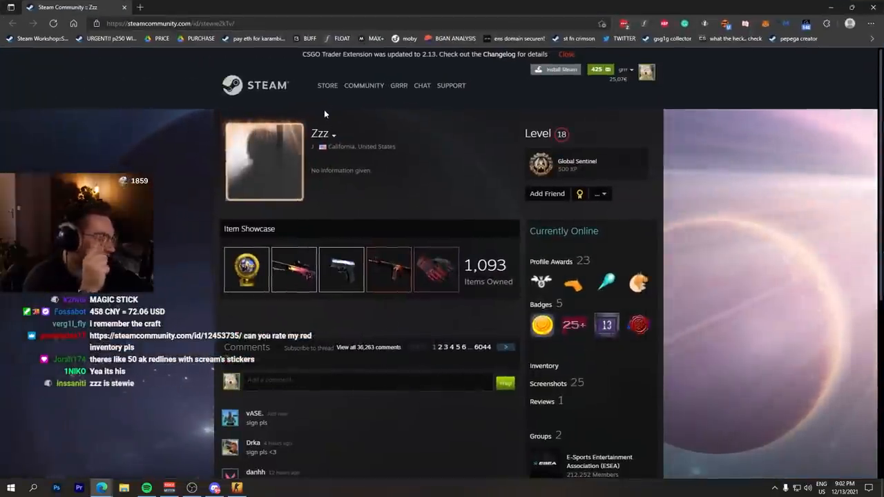
mouse_move(237, 277)
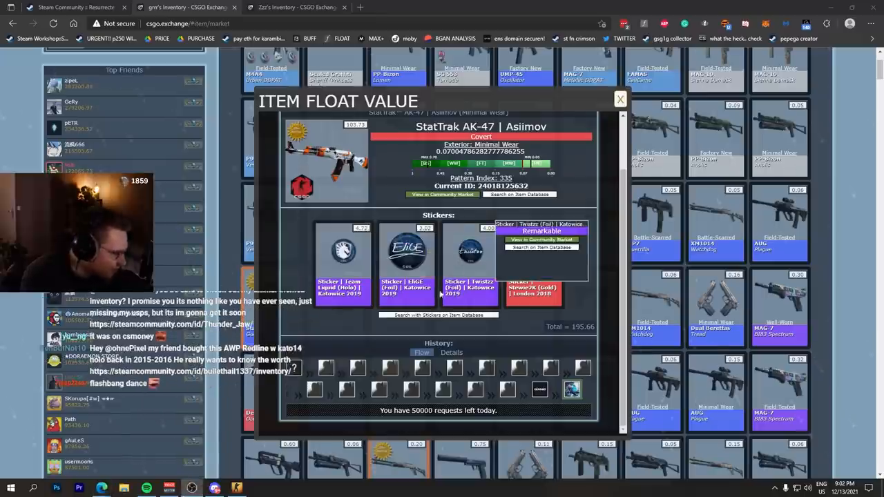
mouse_move(473, 256)
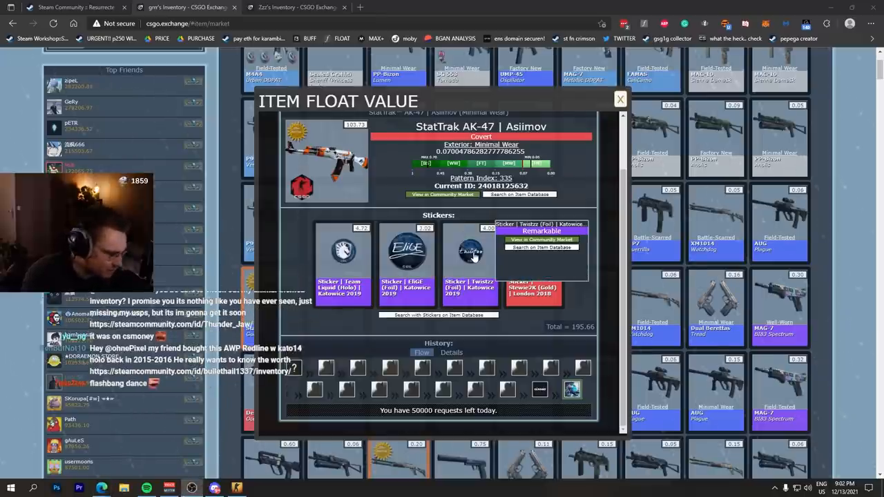
mouse_move(508, 390)
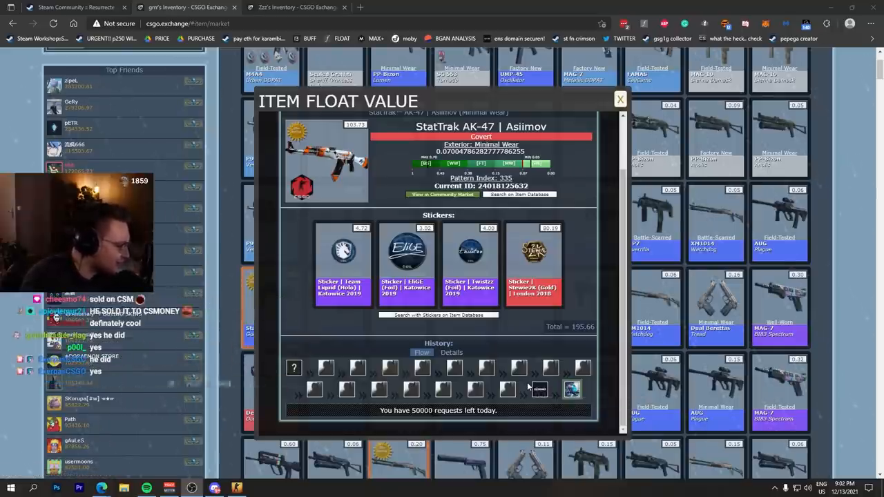
mouse_move(528, 387)
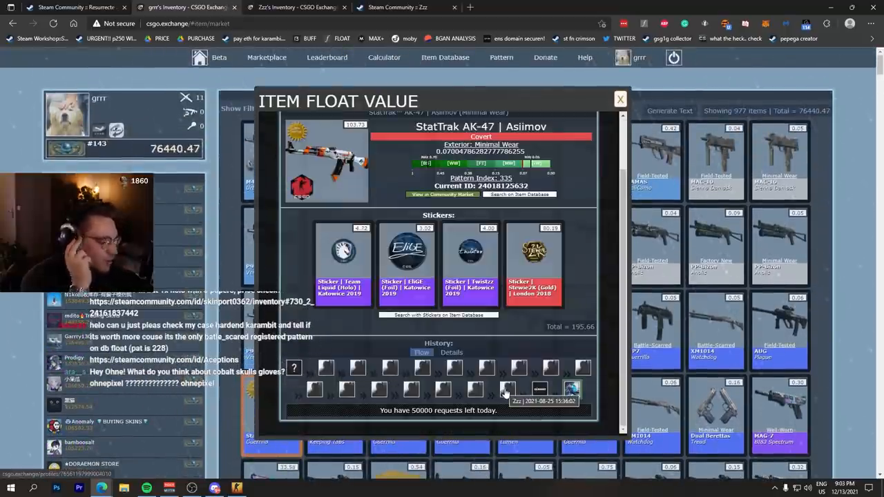
mouse_move(326, 367)
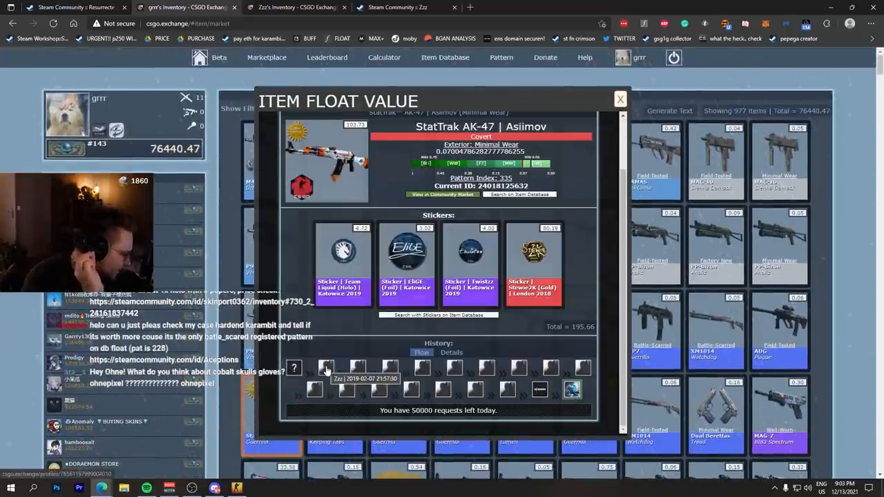
mouse_move(572, 390)
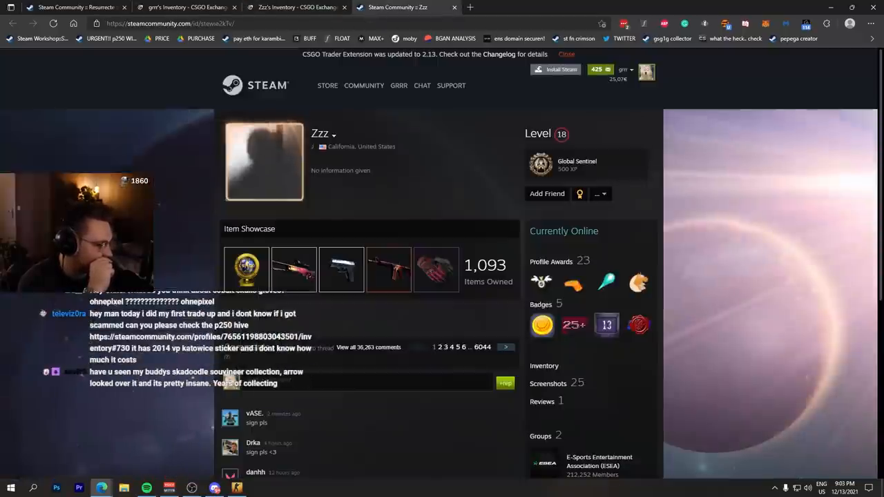
Step: Scroll through the past owner's Steam Community profile
scroll(down, 3)
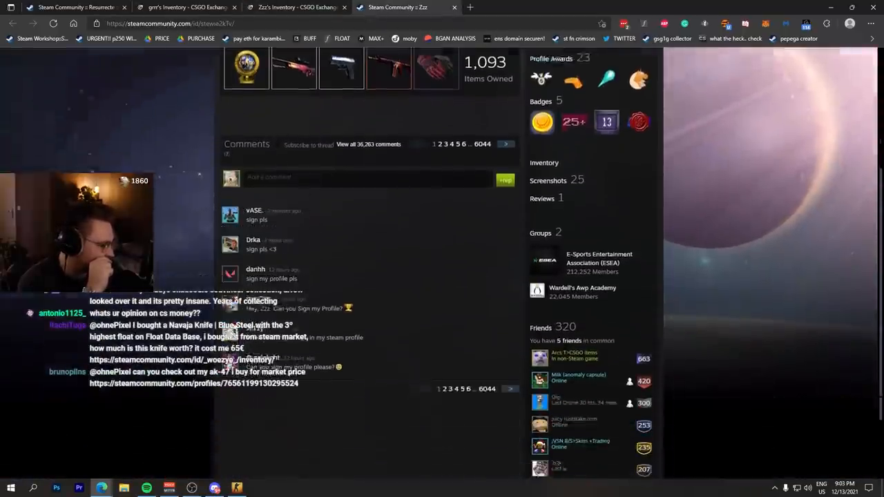